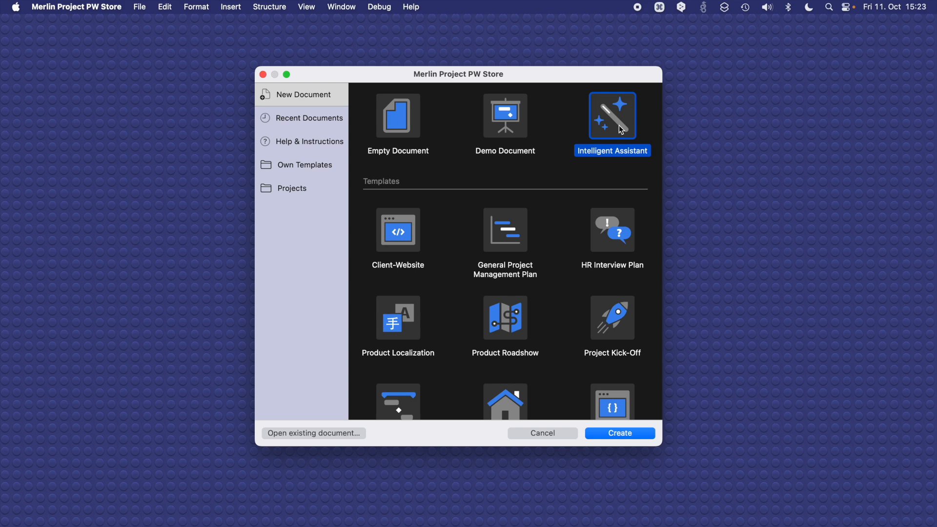
{"action": "mouse_move", "coordinate": [583, 104]}
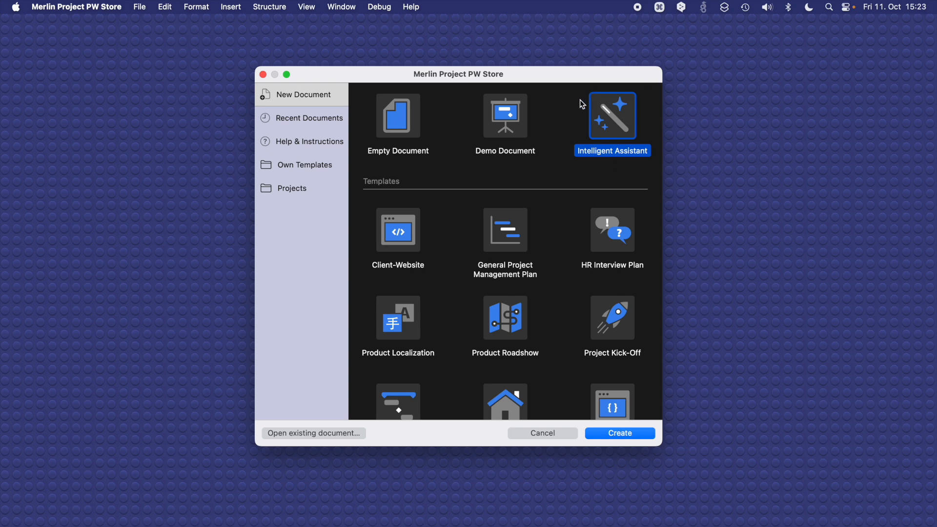
{"action": "mouse_move", "coordinate": [616, 162]}
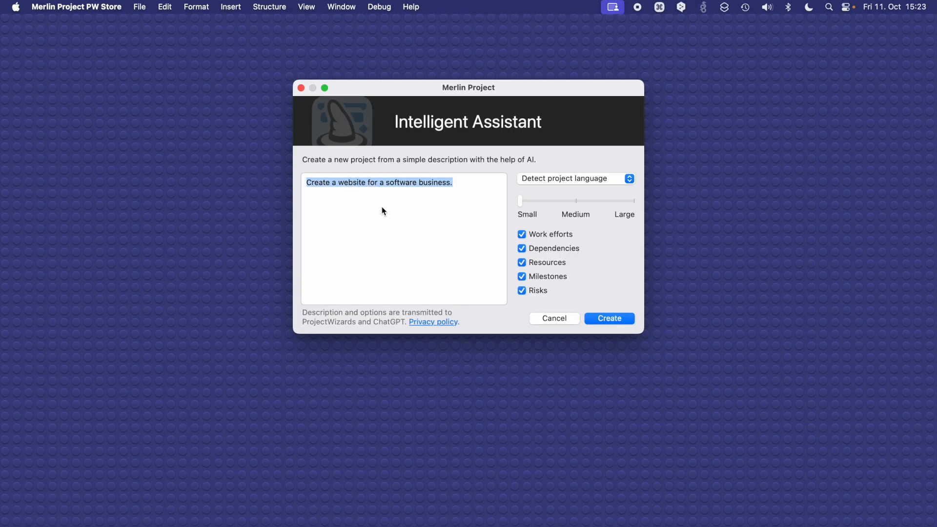
{"action": "mouse_move", "coordinate": [441, 207]}
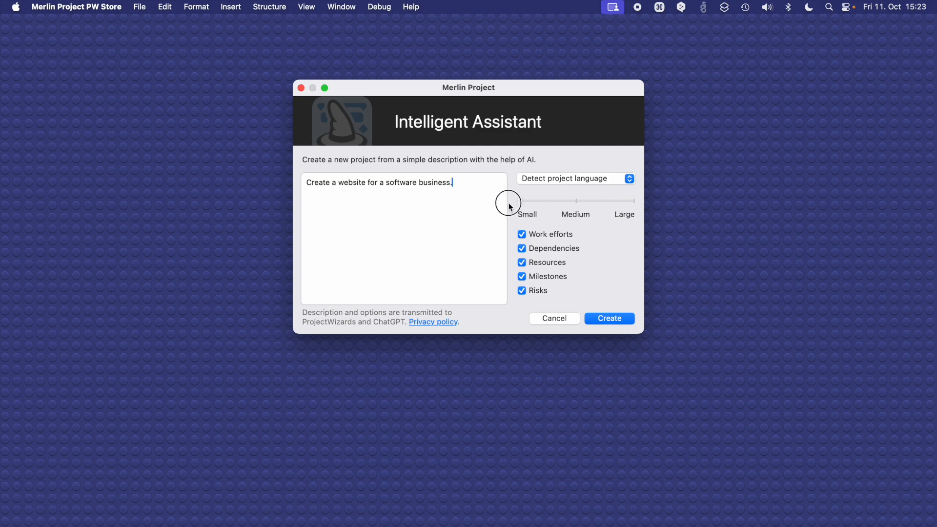
Step: Create the project from the software-business website description with the default options kept
{"action": "left_click", "coordinate": [608, 318]}
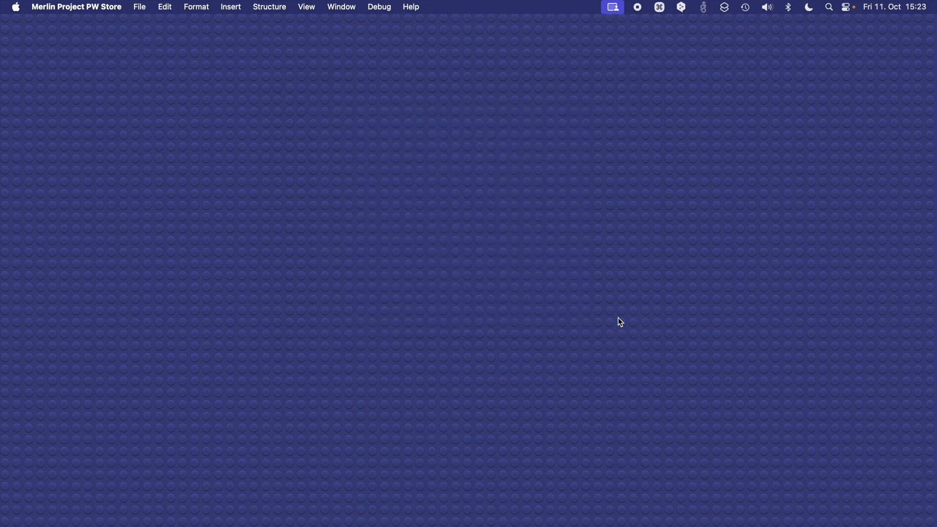